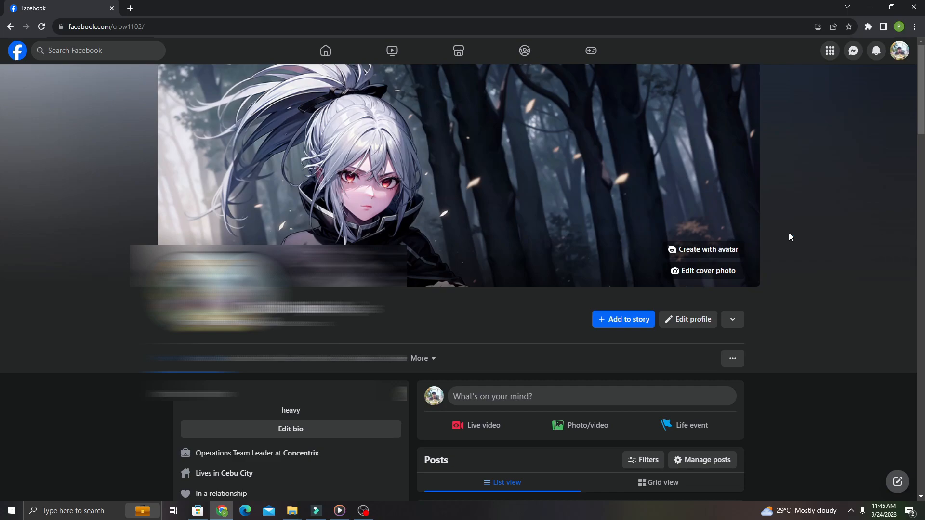
mouse_move(792, 236)
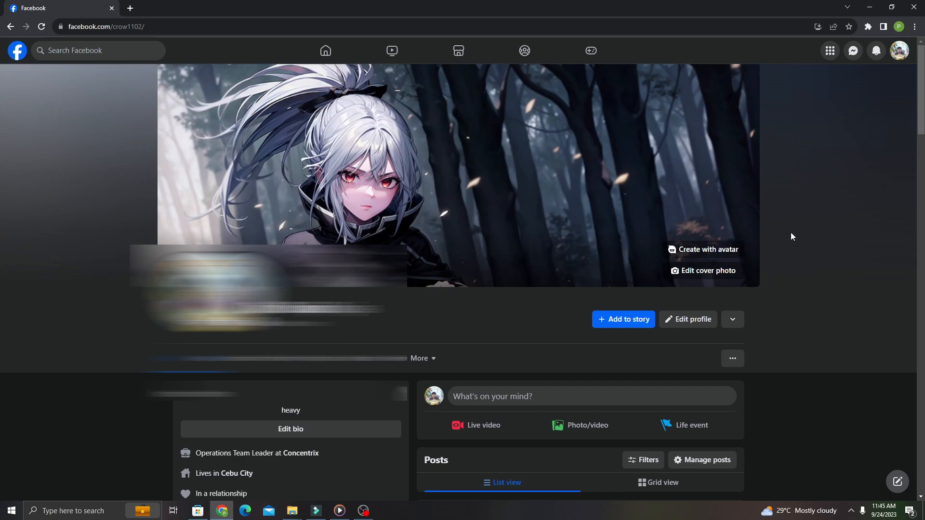
mouse_move(800, 233)
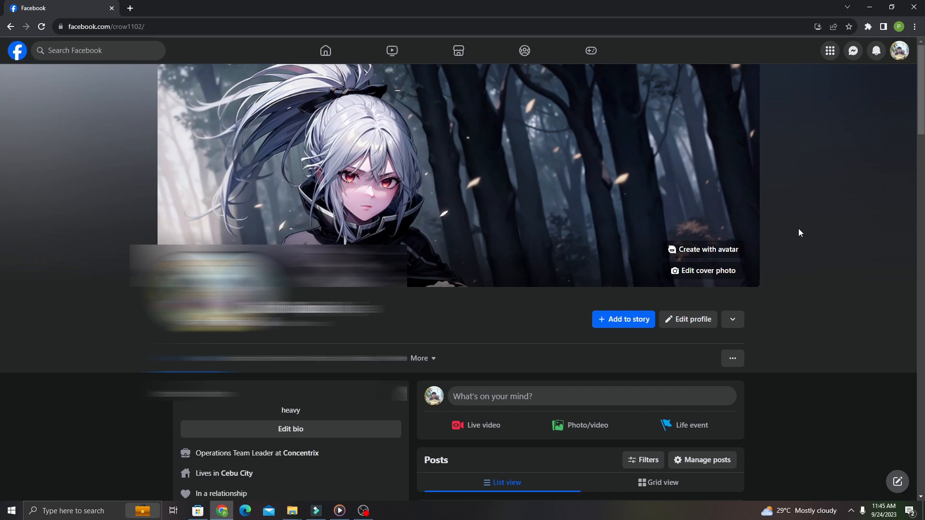
mouse_move(863, 183)
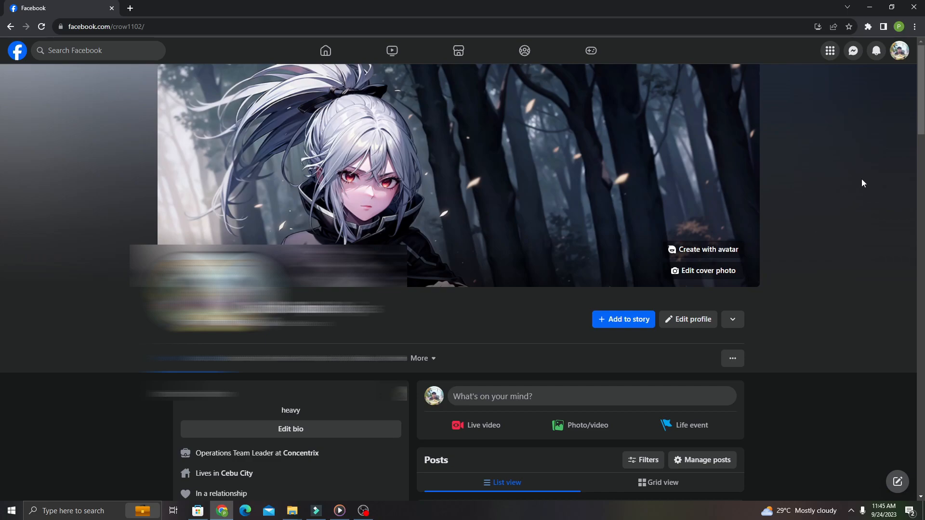
Go from the profile menu through Settings & privacy to Facebook Settings, Your Facebook information.
click(899, 51)
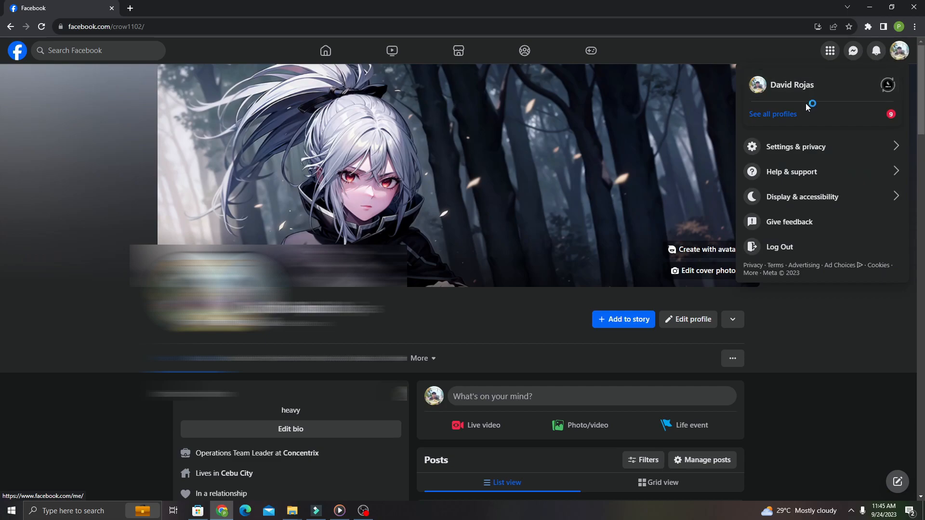
click(796, 147)
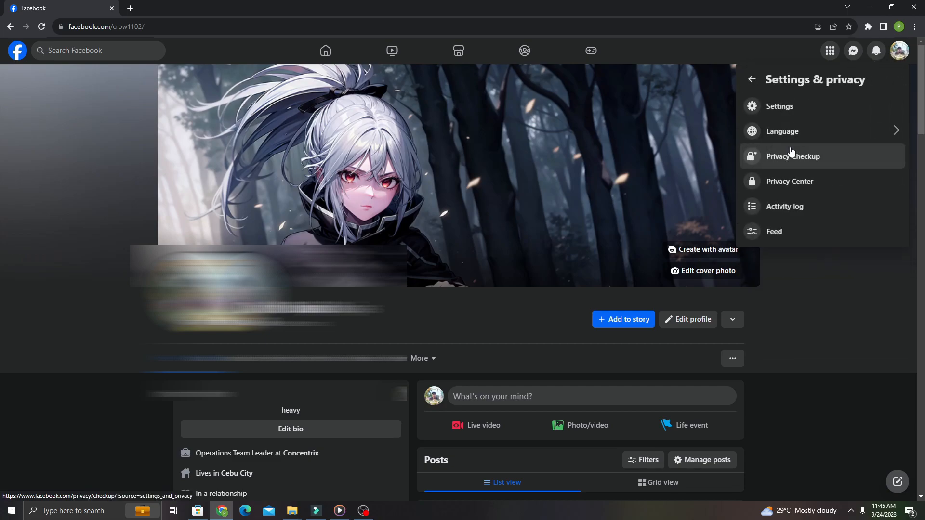
click(794, 156)
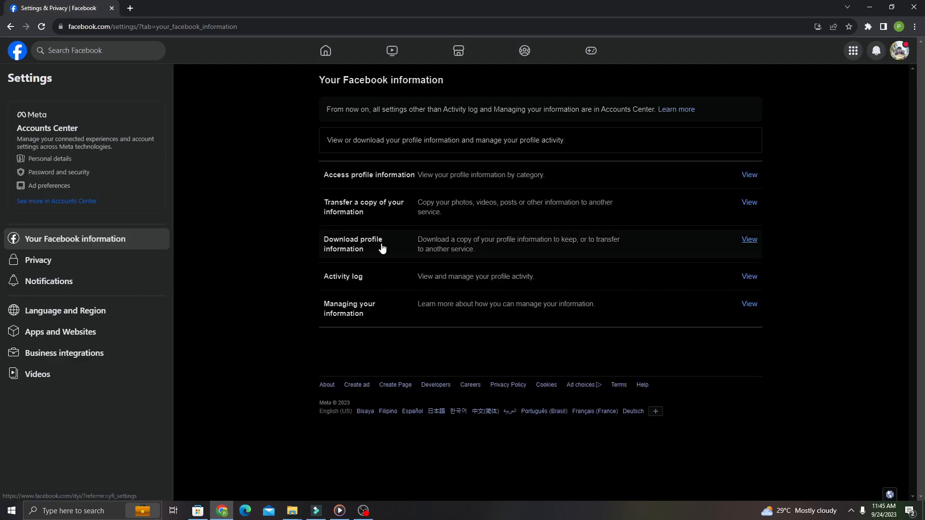
mouse_move(729, 252)
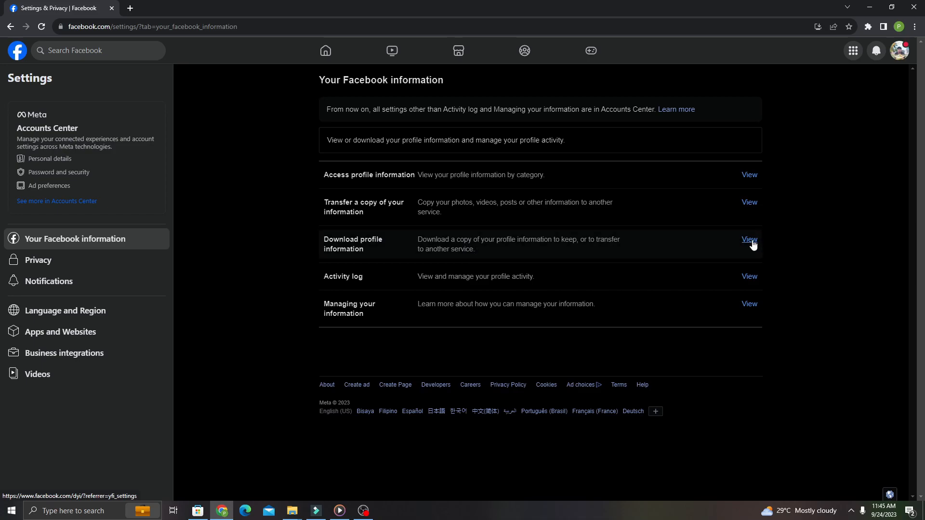
Open Download your information in Accounts Center from Download profile information.
click(749, 239)
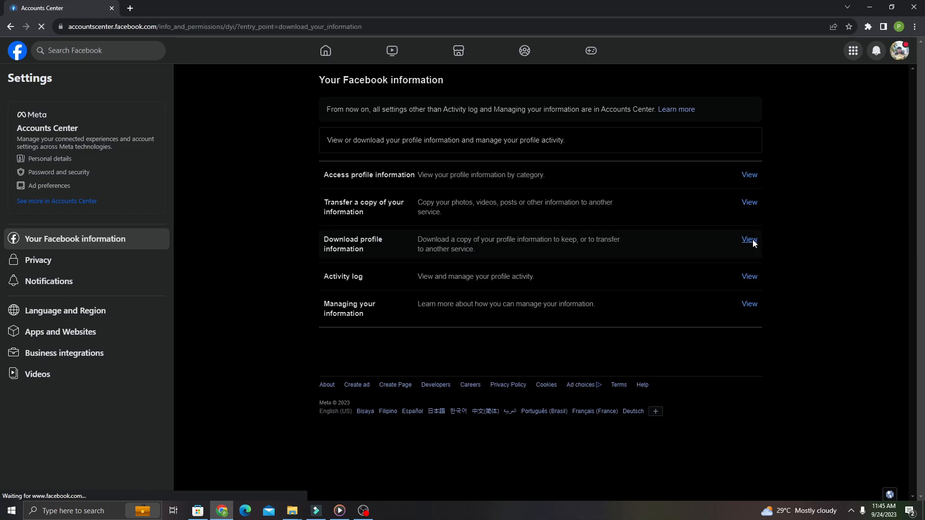
click(749, 240)
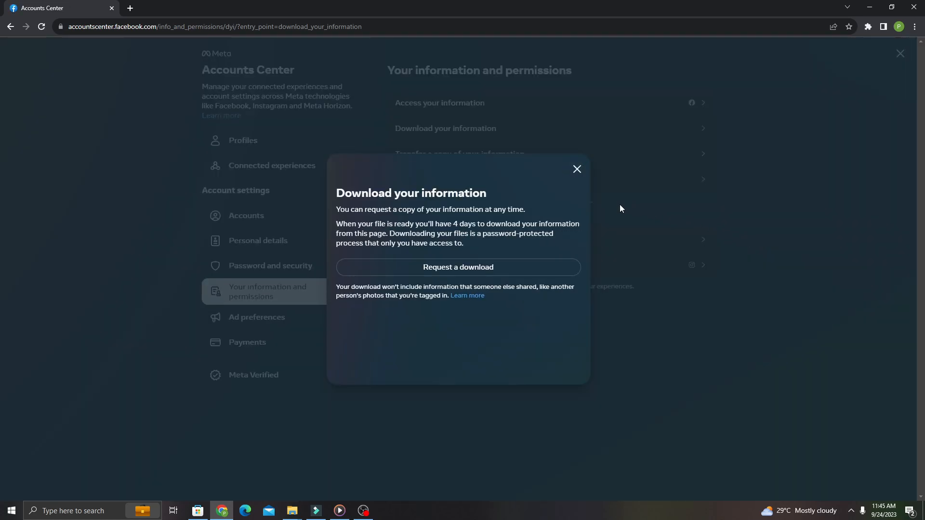
click(577, 168)
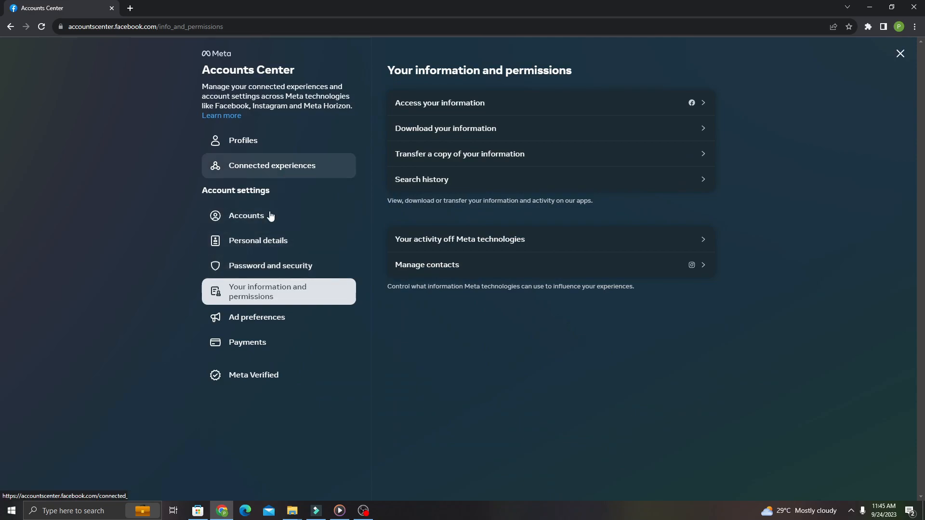
mouse_move(300, 292)
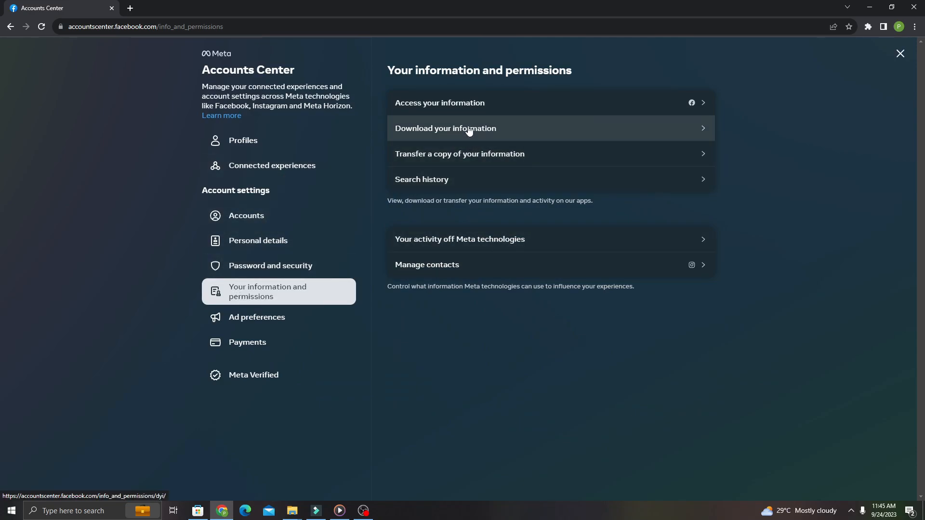
click(445, 128)
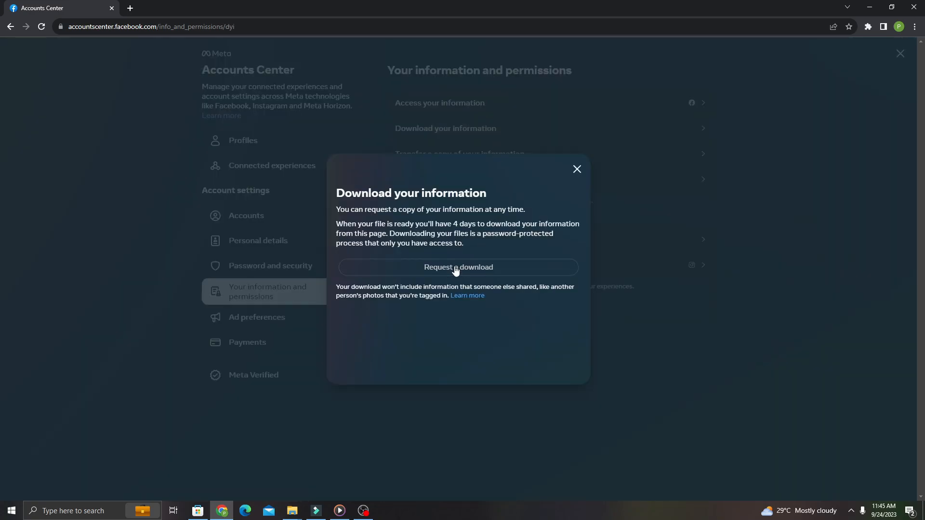
Request a download for the first profile with only Messages selected, reaching file options.
click(457, 267)
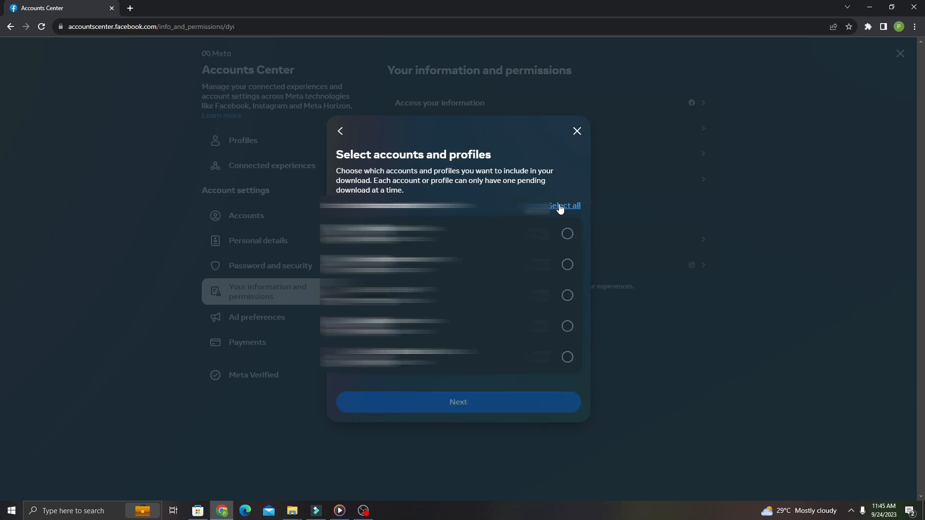
click(566, 233)
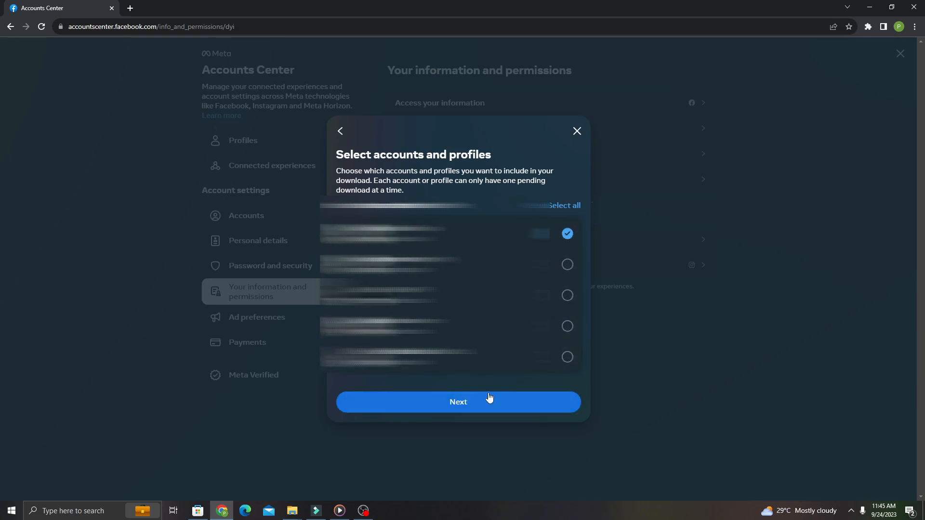
click(457, 402)
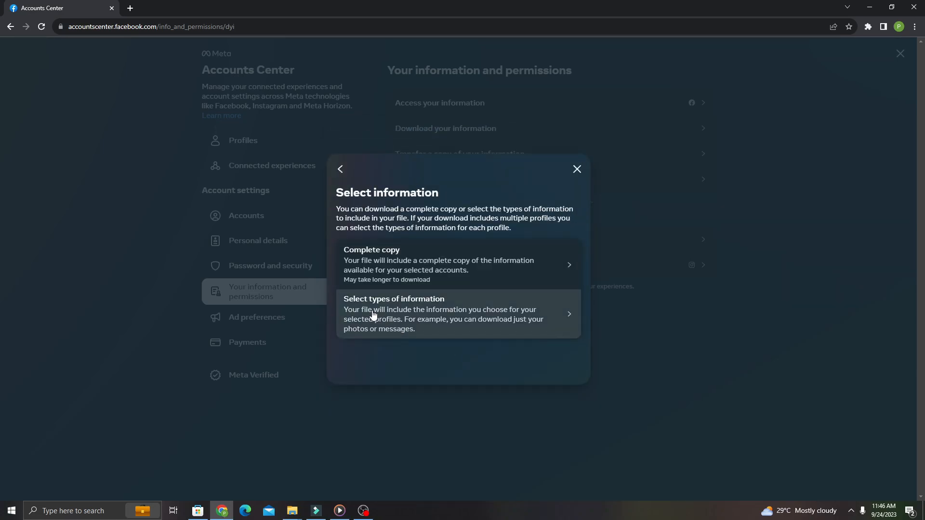
click(394, 313)
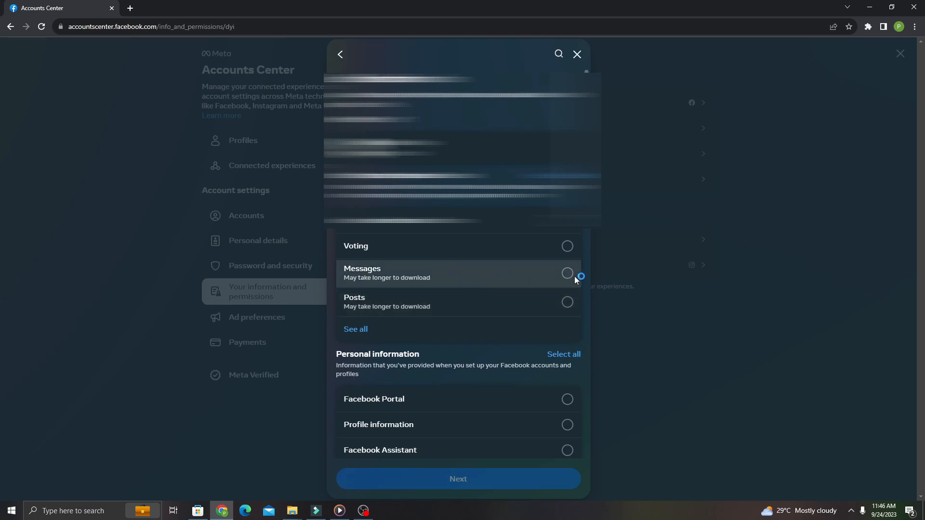
click(567, 273)
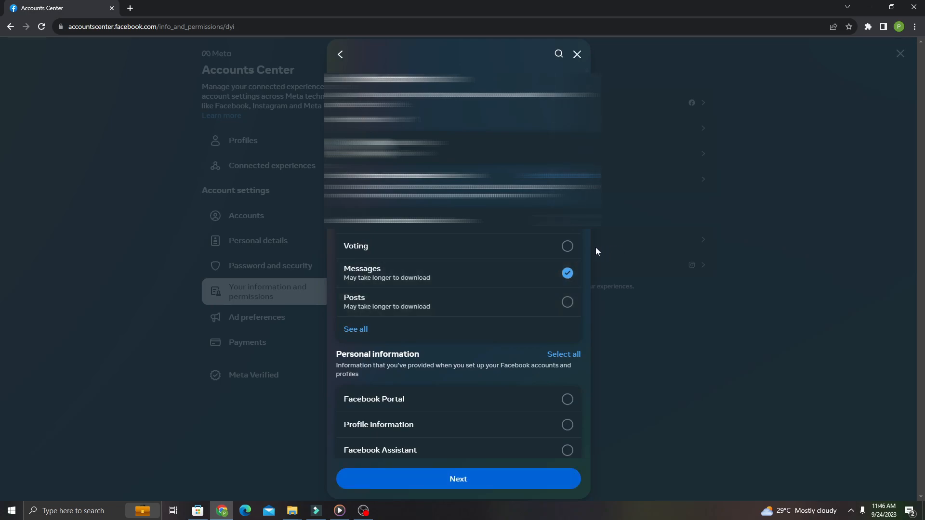
click(458, 478)
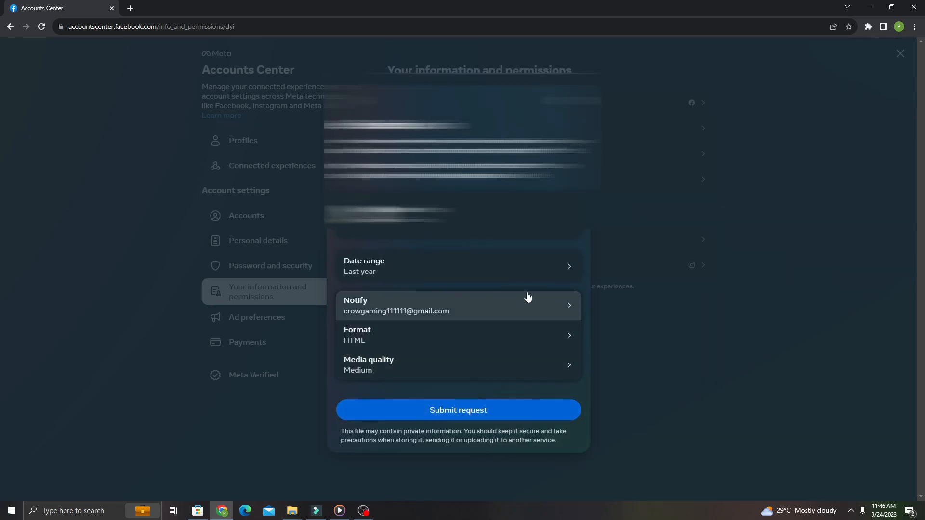
mouse_move(473, 312)
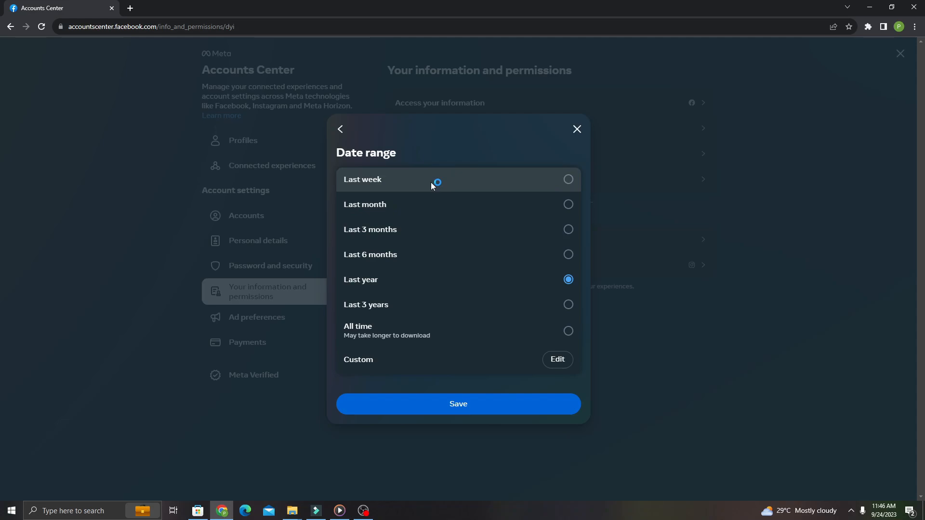
mouse_move(425, 204)
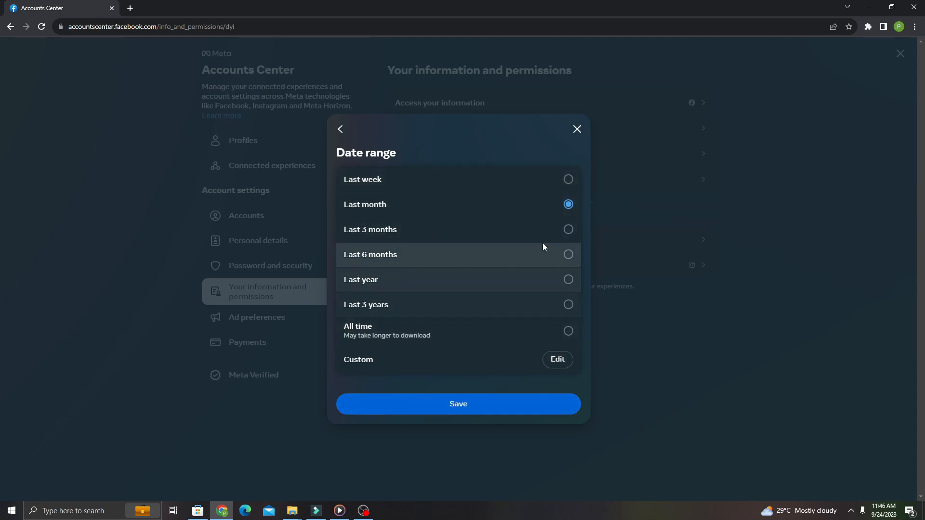
Set the date range to Last month and submit the Messages download request.
click(458, 404)
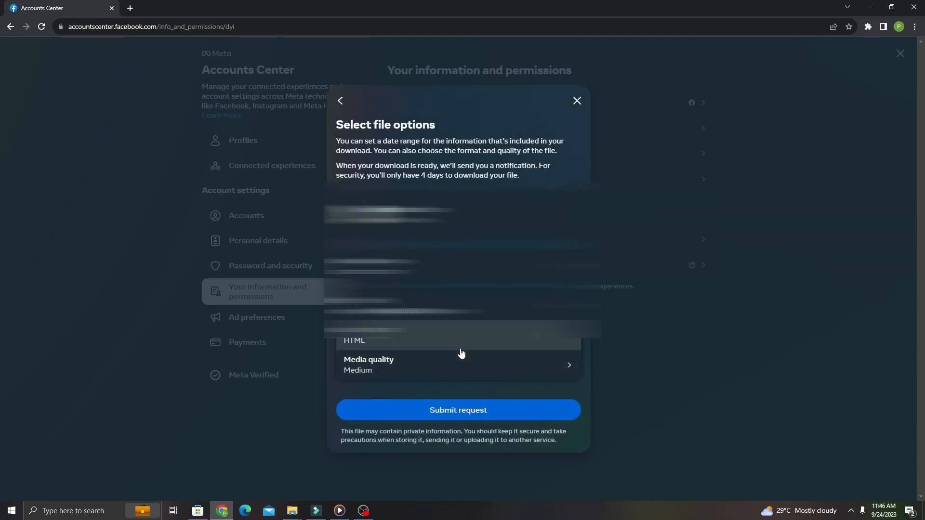
click(457, 410)
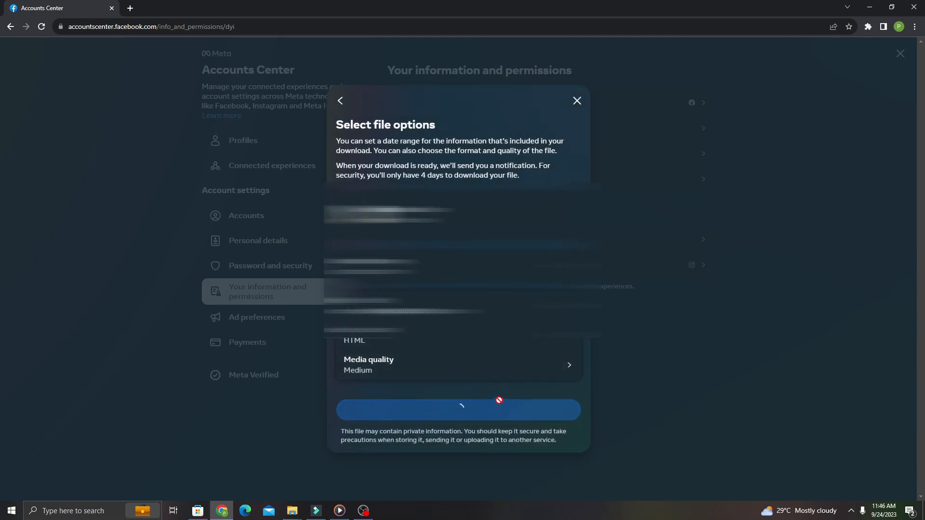
mouse_move(508, 372)
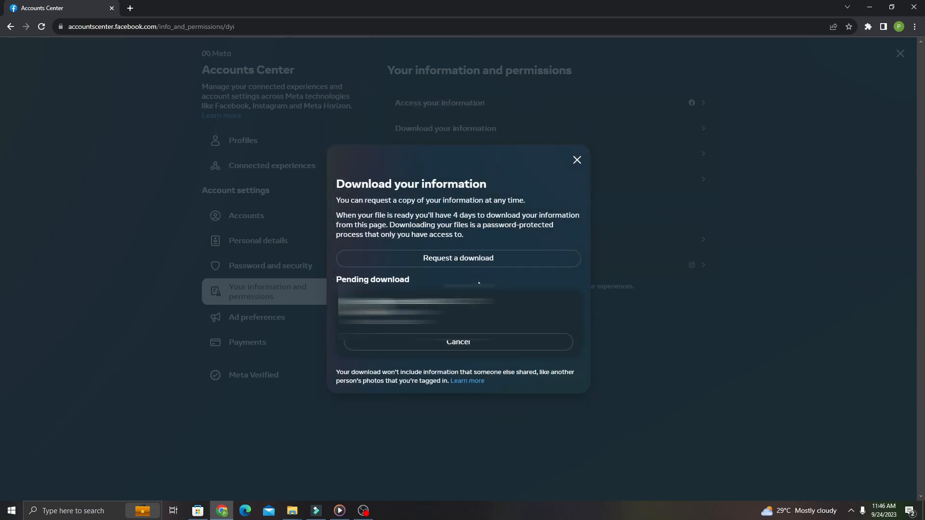
mouse_move(397, 279)
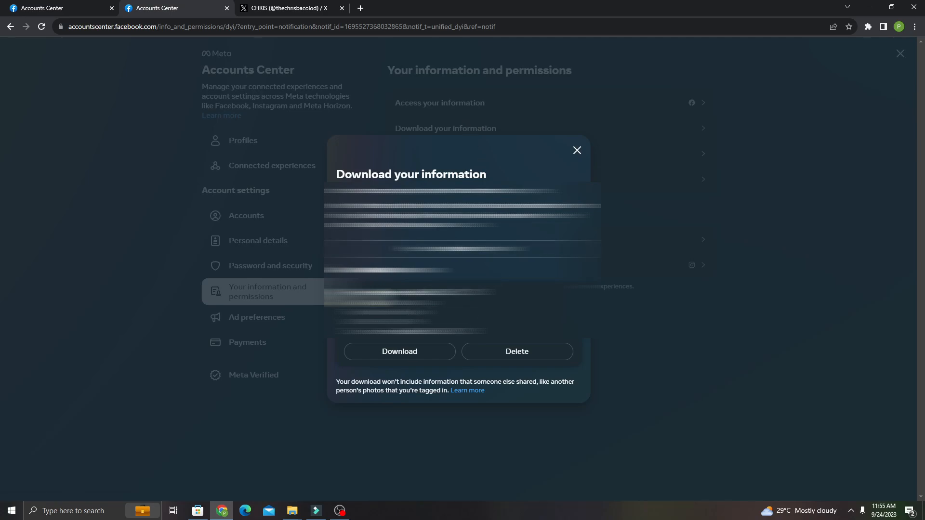
Download the prepared file, confirming the password and declining Chrome's save-password offer.
click(400, 352)
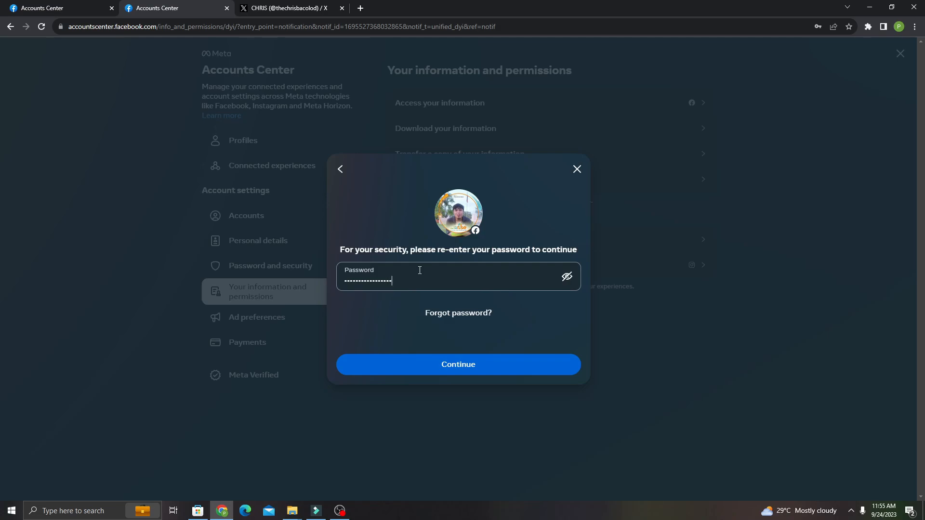
click(458, 364)
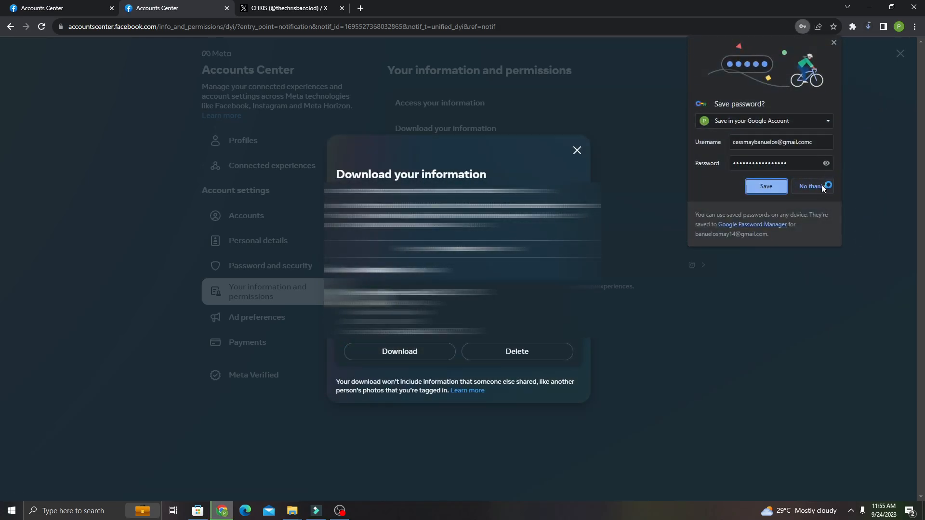
click(811, 186)
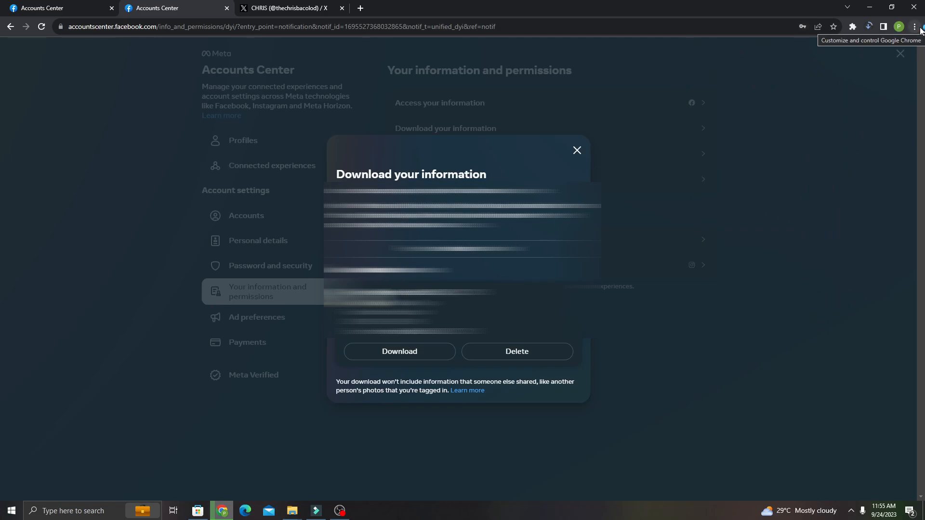
click(915, 27)
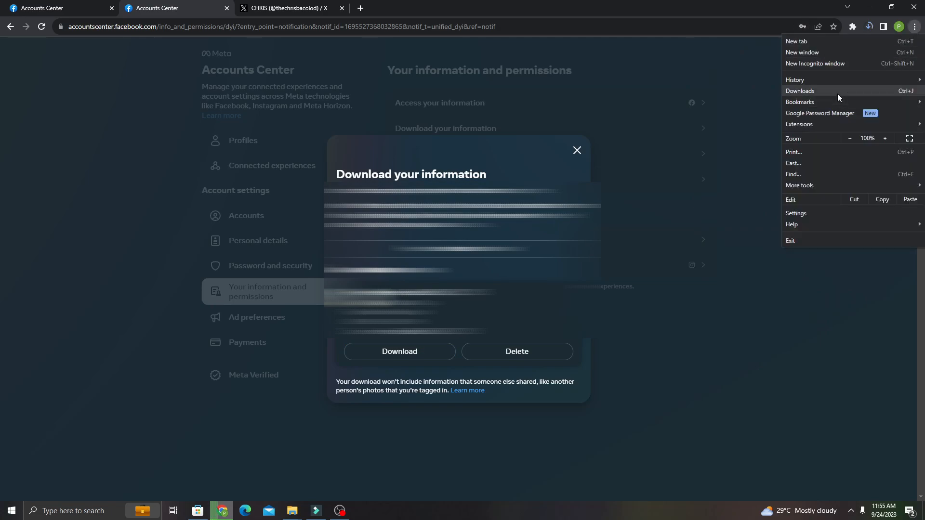
Show the finished 382 MB Facebook zip from Chrome's Downloads in its folder.
click(800, 90)
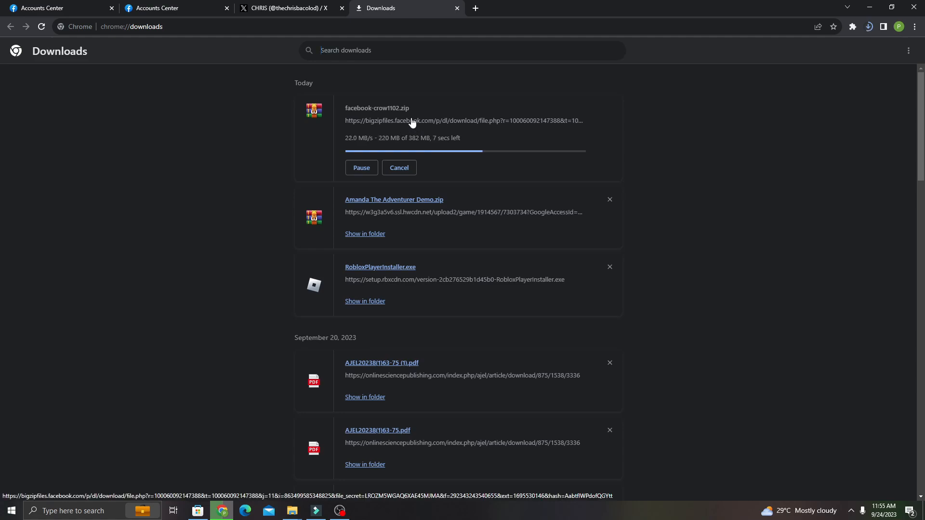
mouse_move(419, 116)
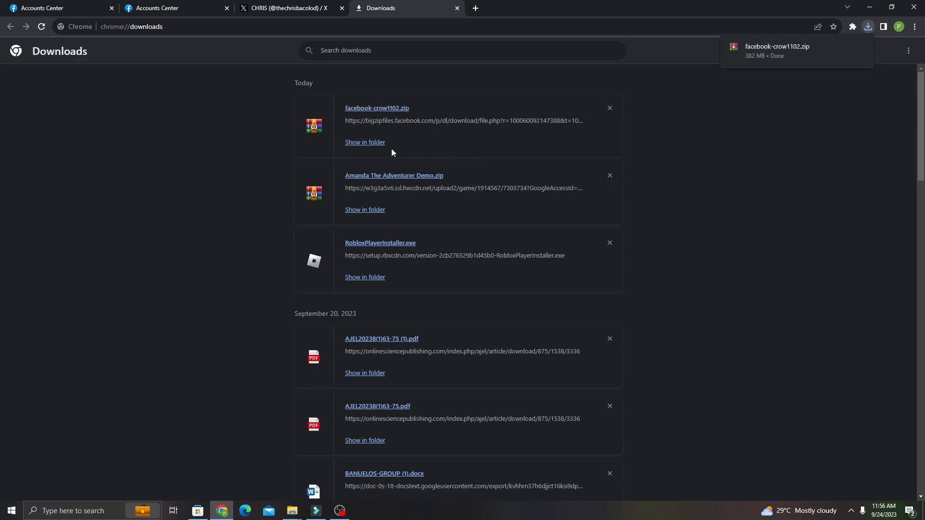
click(365, 142)
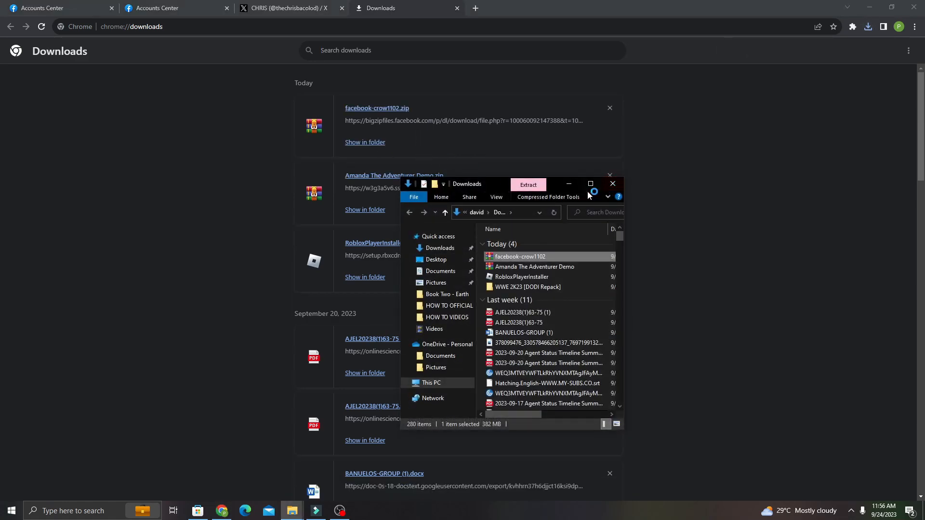
Extract the Facebook zip archive to the Desktop.
right_click(520, 256)
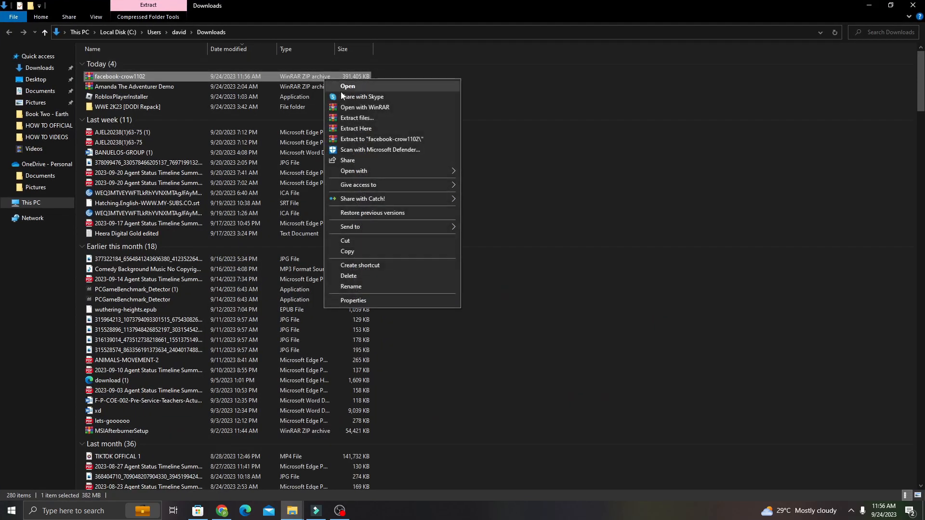
click(357, 118)
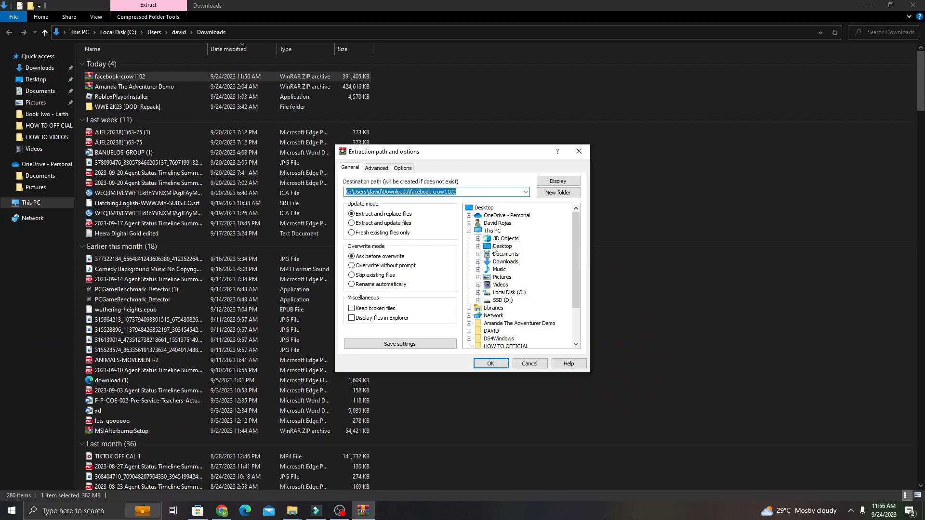
click(503, 247)
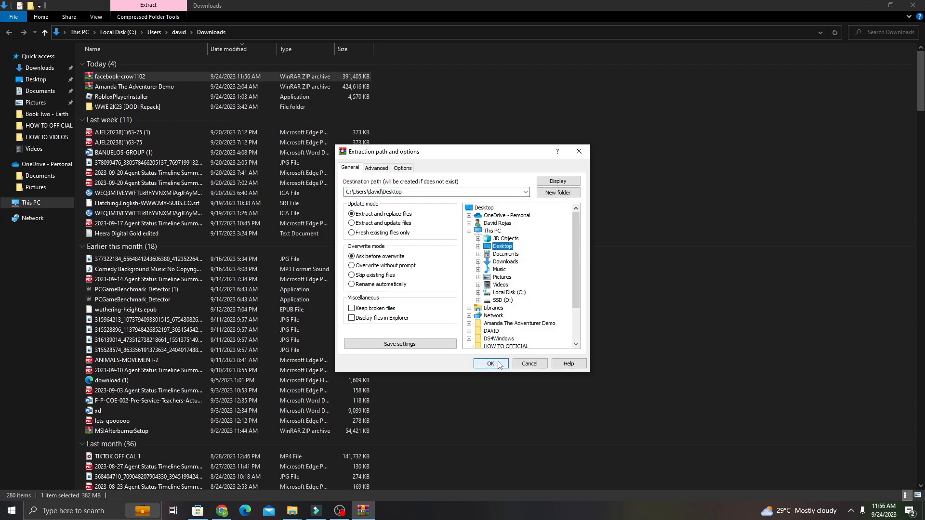
click(490, 364)
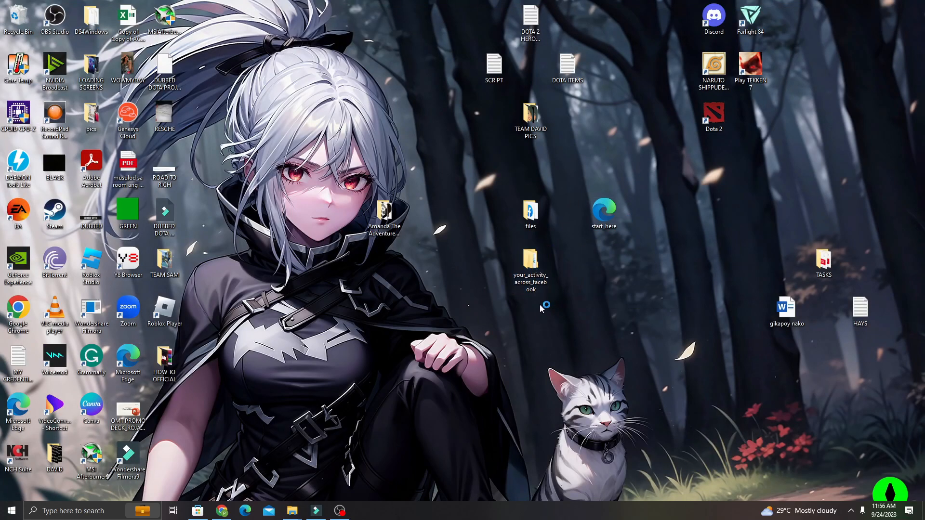
Browse your_activity_across_facebook > messages > inbox into a conversation and launch message_1.
double_click(530, 260)
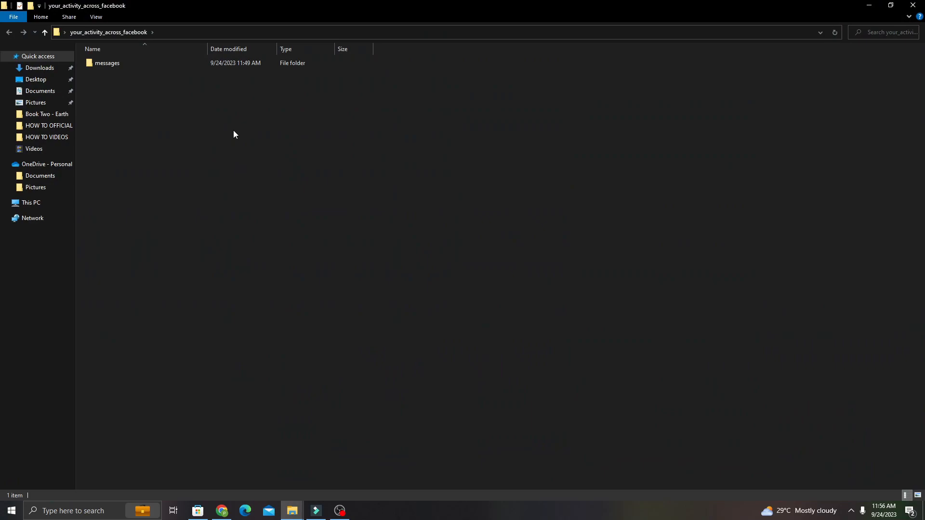
double_click(108, 63)
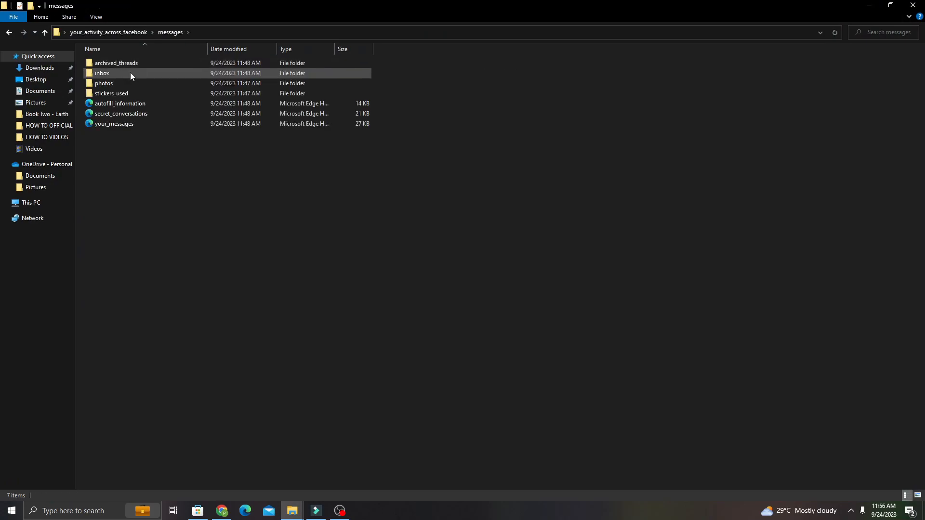
double_click(102, 73)
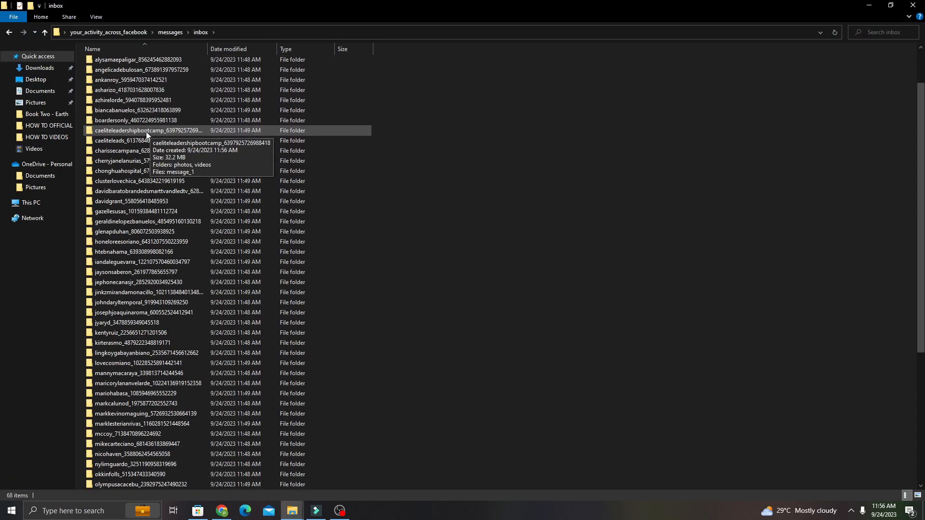
scroll(down, 3)
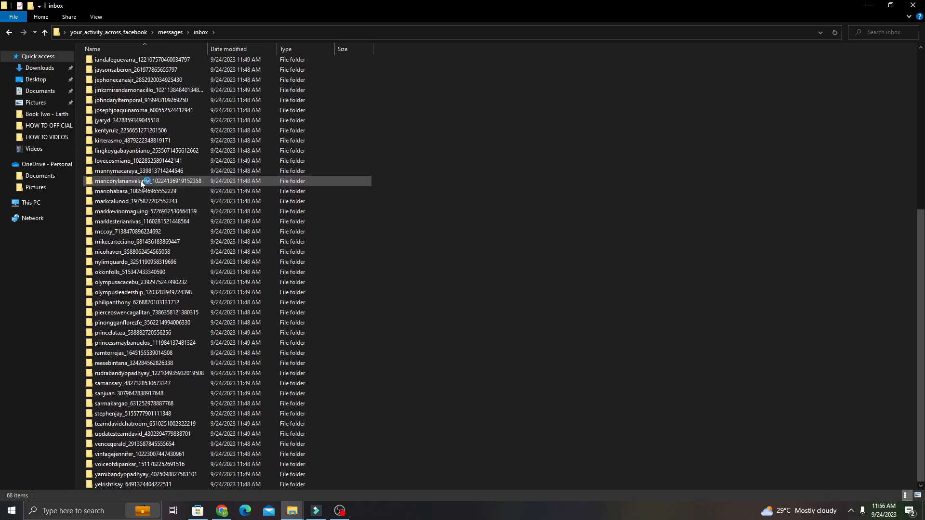
mouse_move(197, 213)
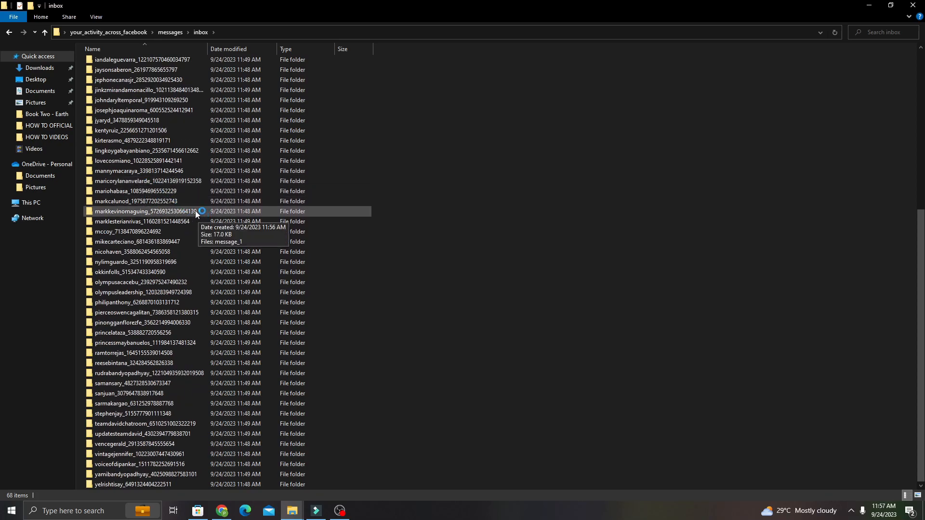
scroll(up, 3)
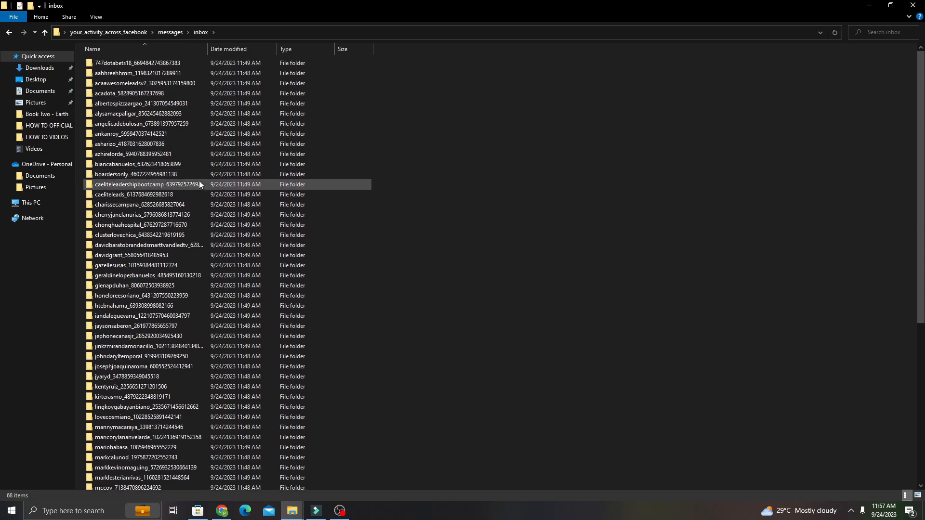
click(142, 114)
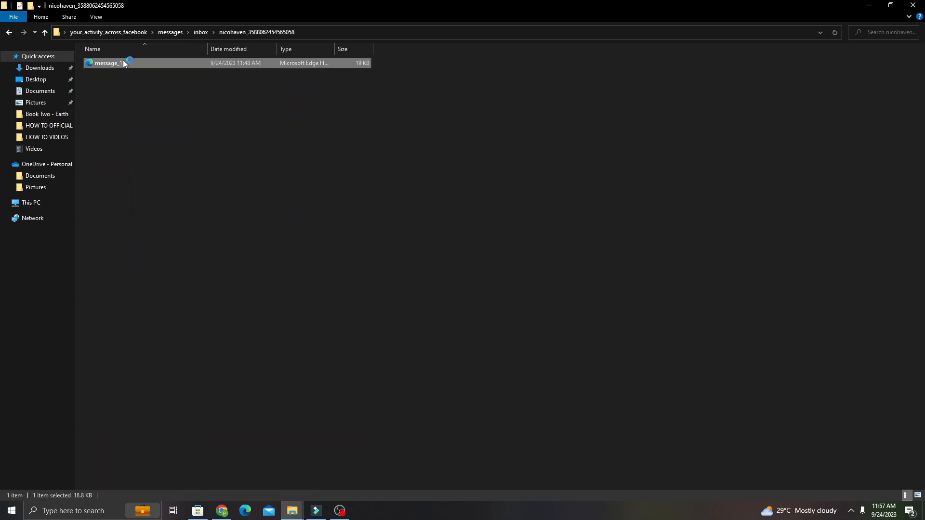
double_click(108, 63)
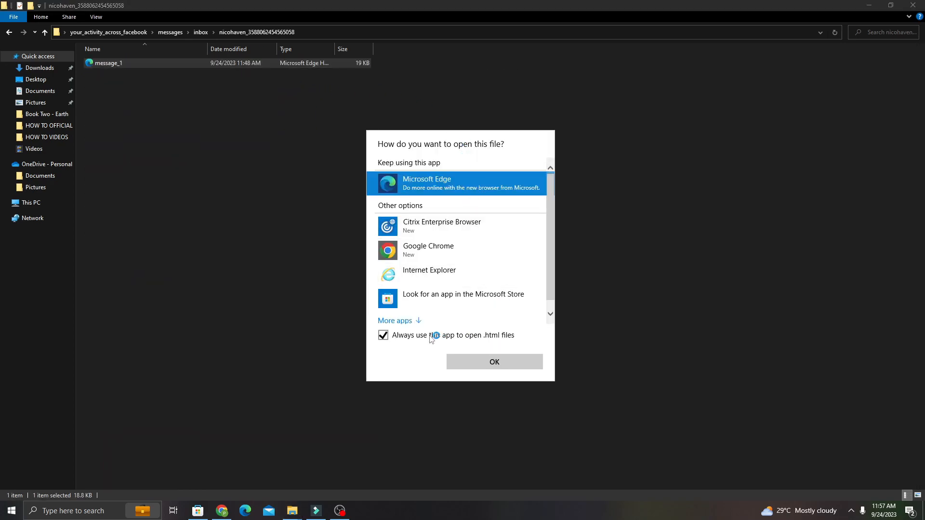
Open message_1 in Microsoft Edge and scroll through the chat messages.
click(494, 362)
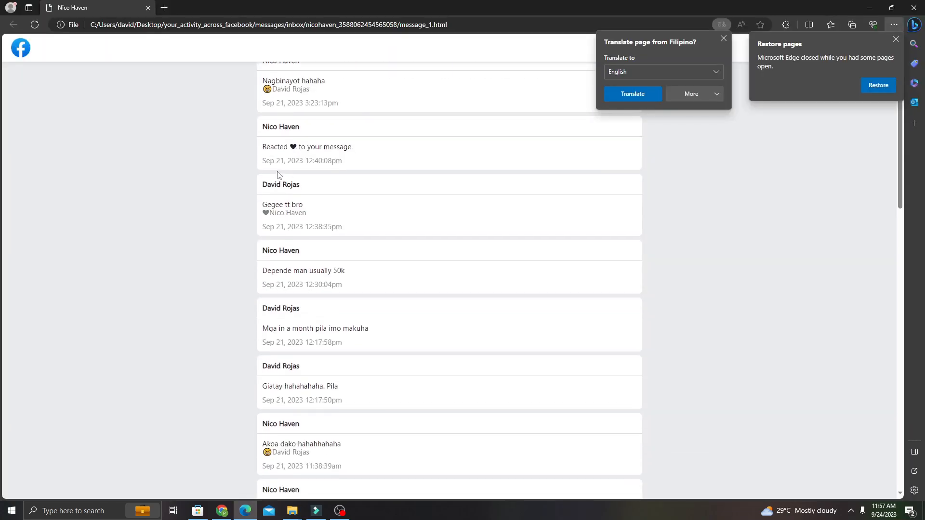
scroll(down, 3)
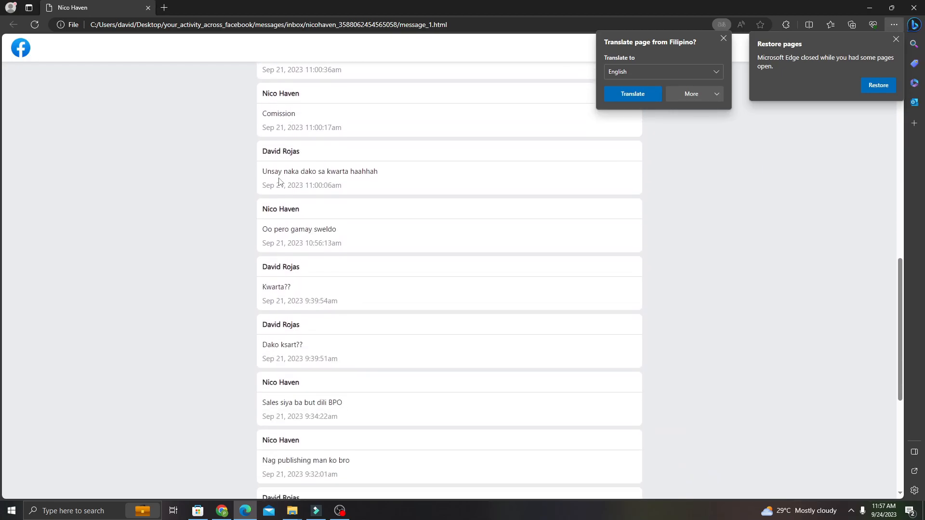
scroll(down, 3)
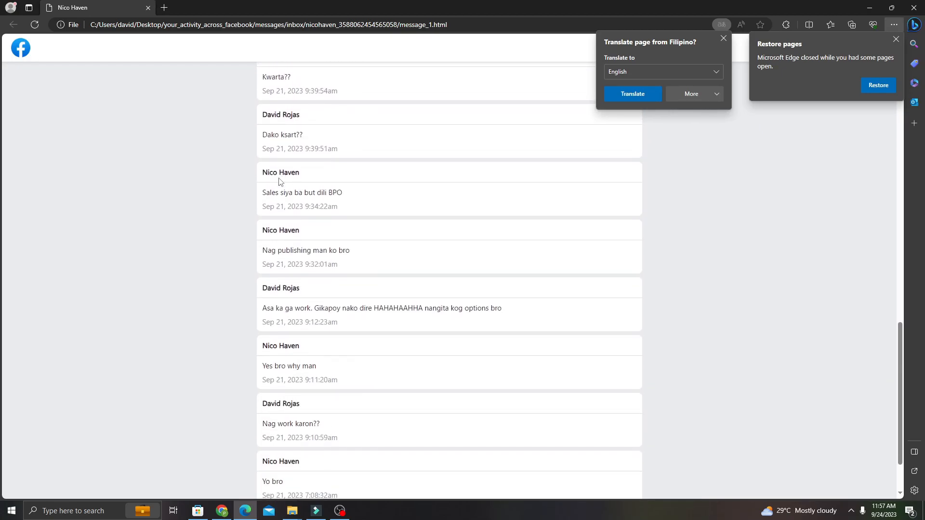